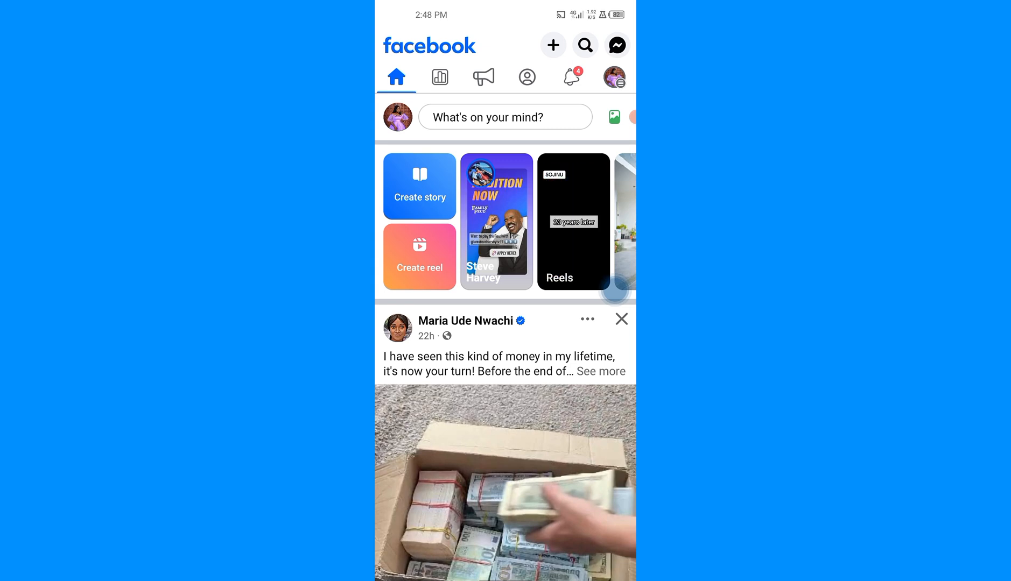
# - Reach the Page's Settings & privacy screen and scroll to Audience and visibility
pyautogui.click(614, 76)
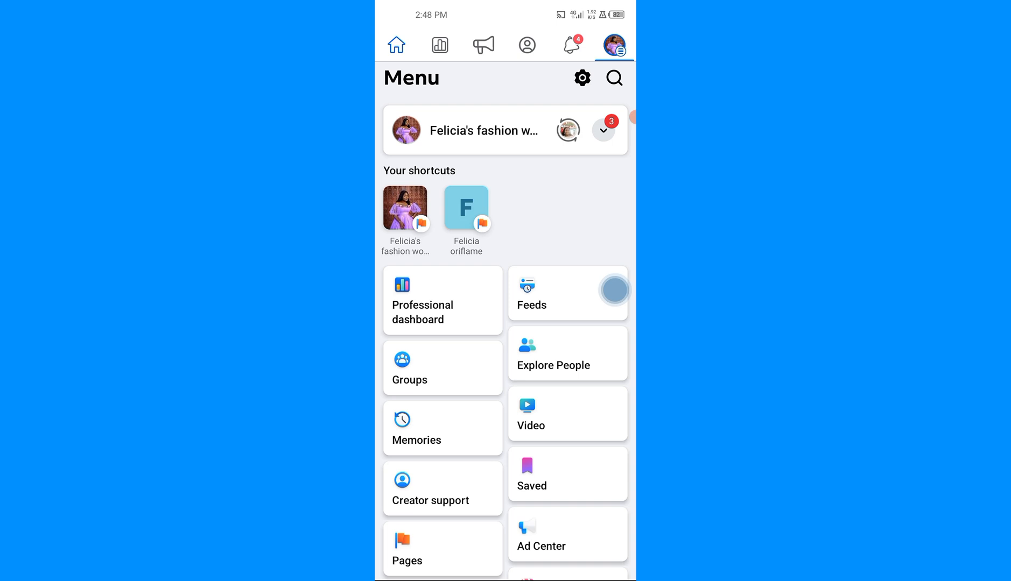
pyautogui.click(581, 77)
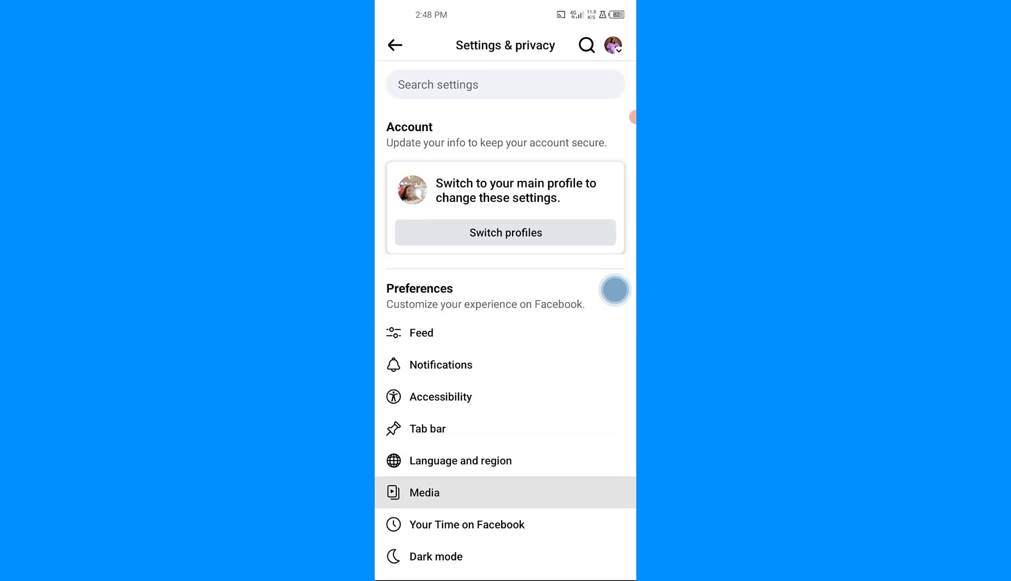
pyautogui.scroll(-3)
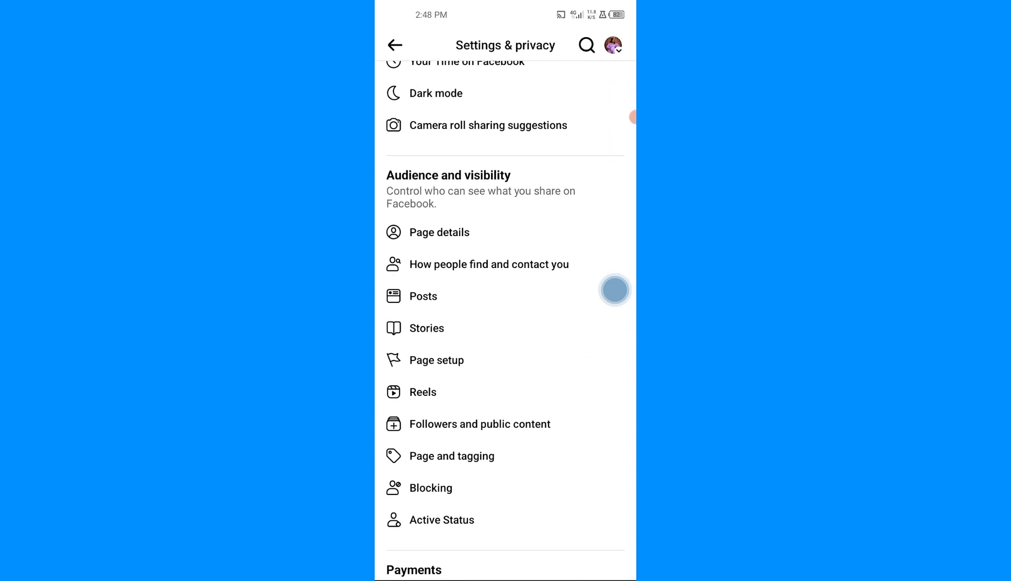
pyautogui.scroll(-3)
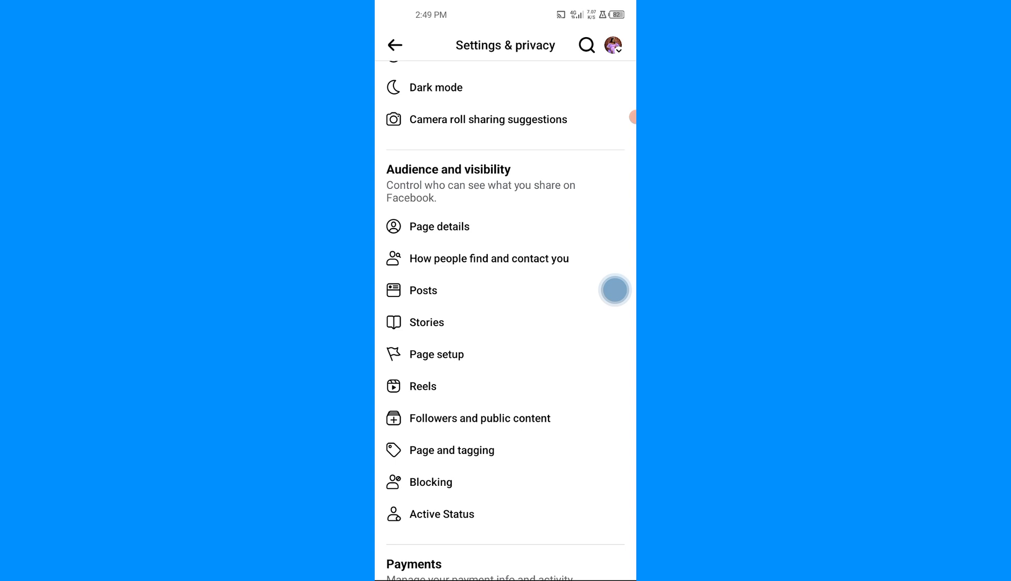
# - In How people find and contact you, switch off similar-Pages recommendations and messaging, then return
pyautogui.click(488, 258)
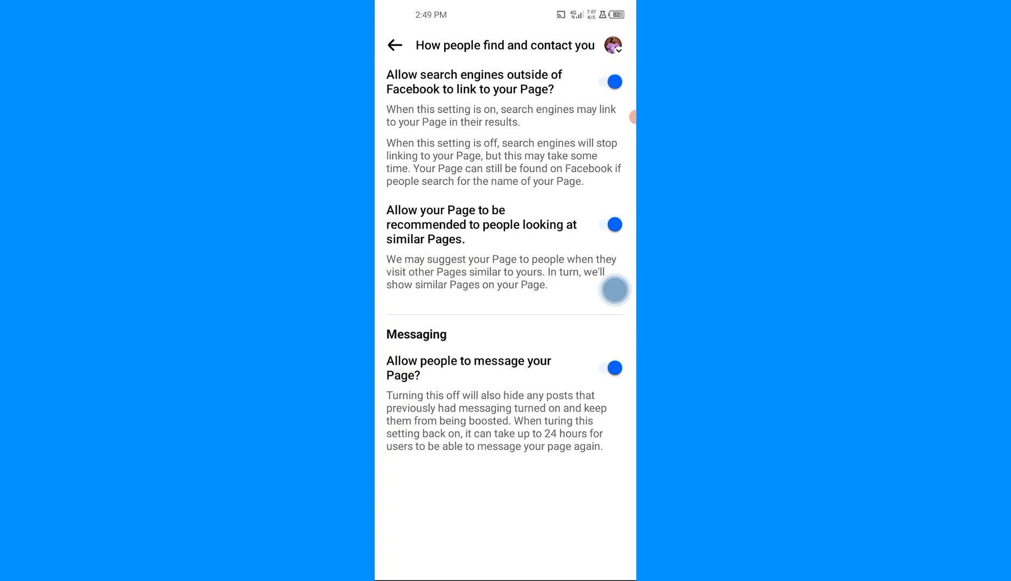
pyautogui.click(611, 224)
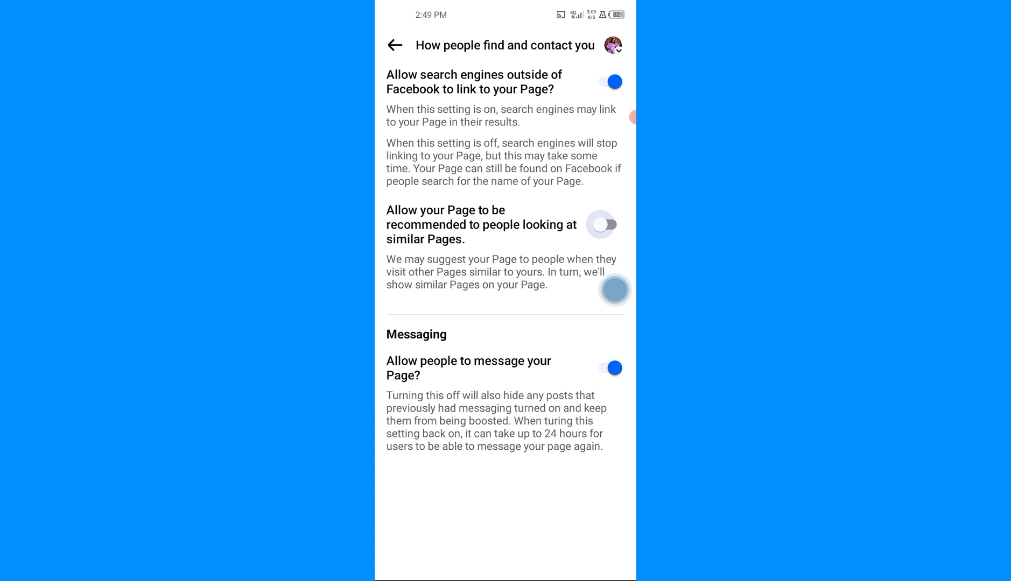
pyautogui.click(602, 225)
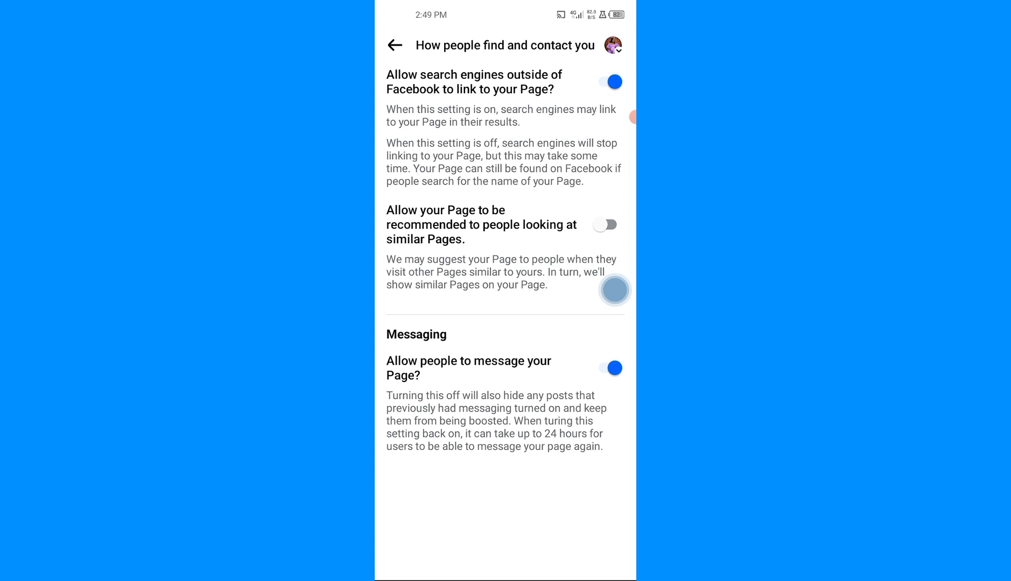
pyautogui.click(604, 368)
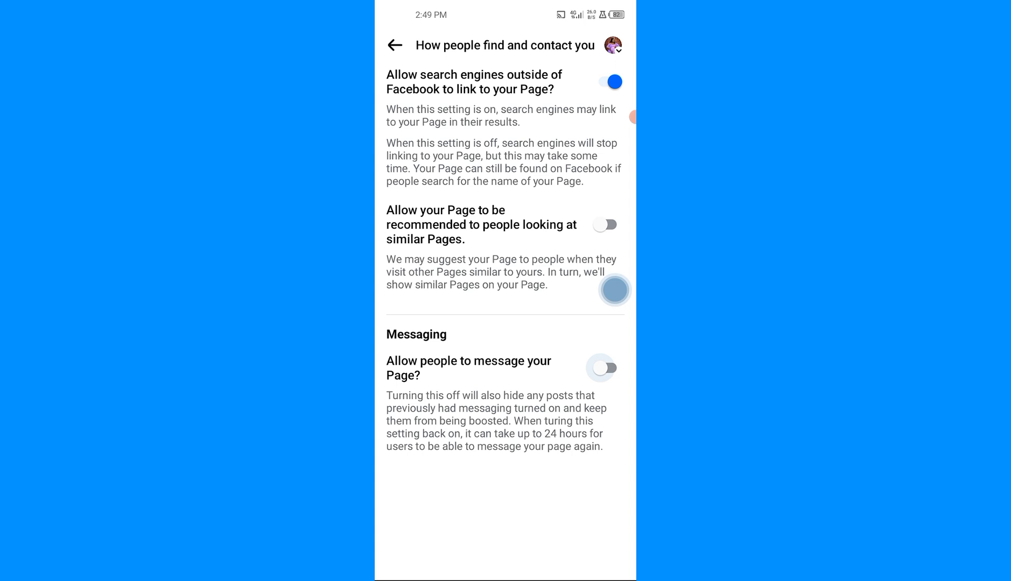
pyautogui.click(394, 45)
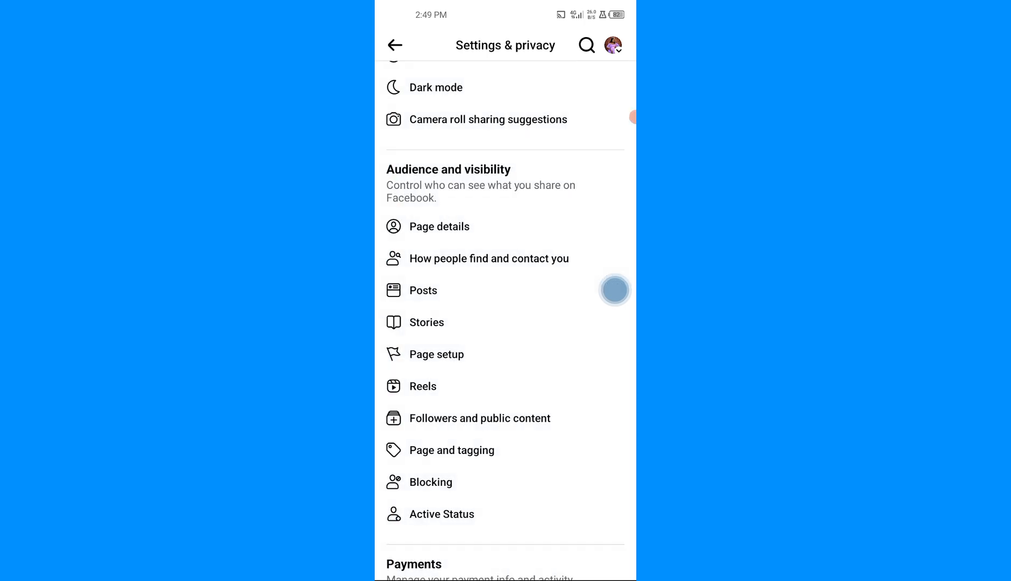
pyautogui.click(422, 289)
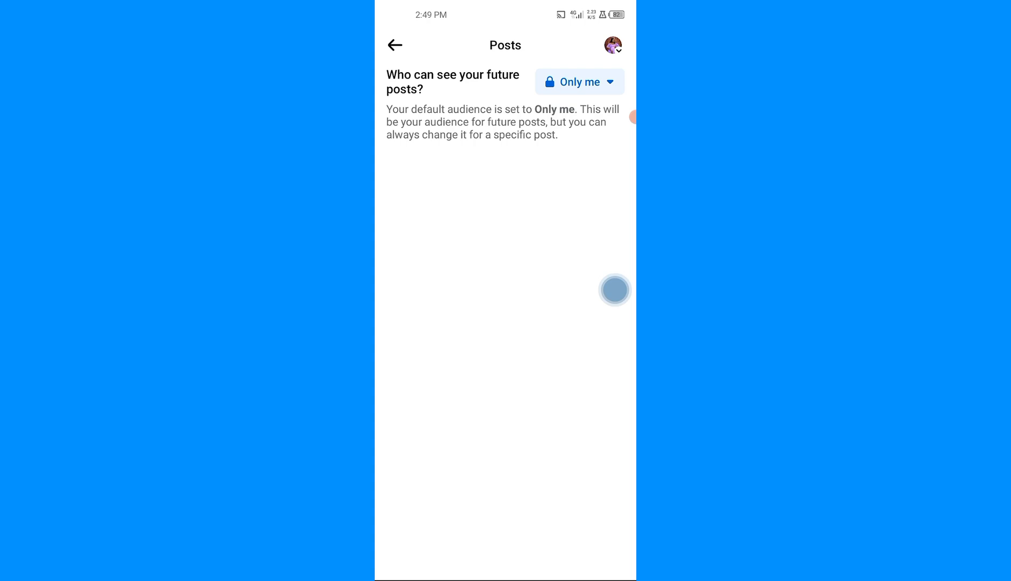
pyautogui.click(394, 45)
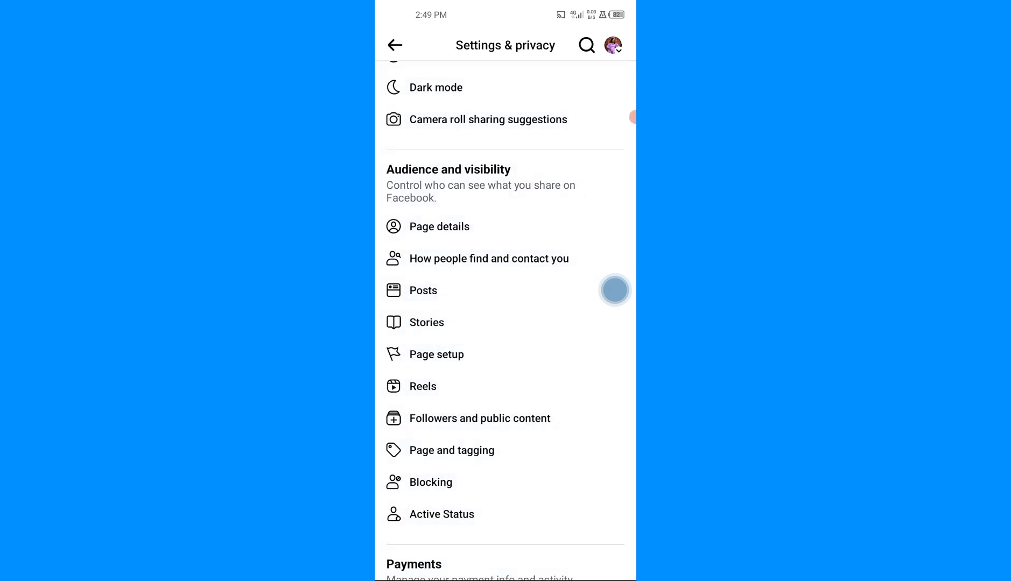
pyautogui.click(426, 322)
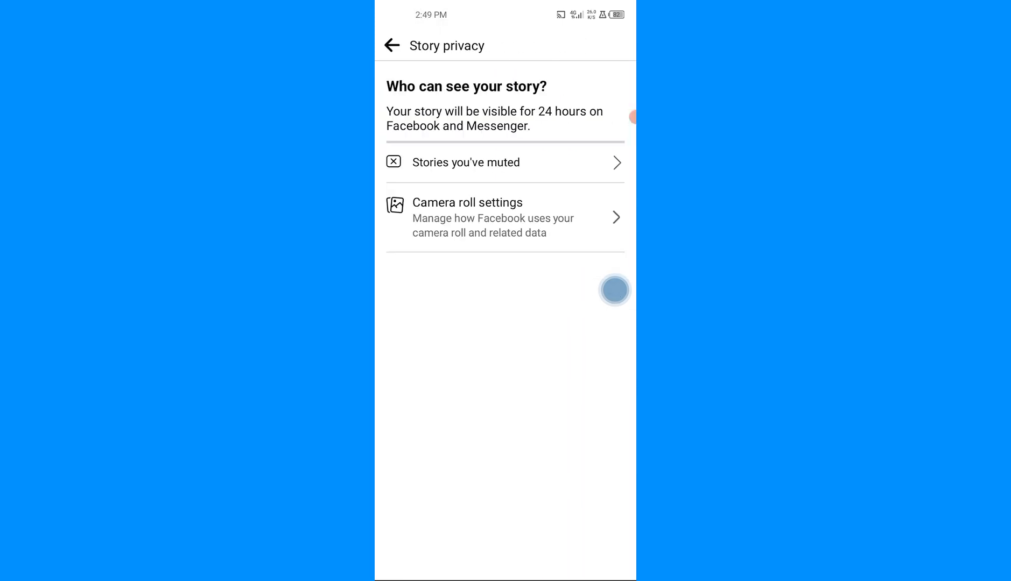
pyautogui.click(391, 45)
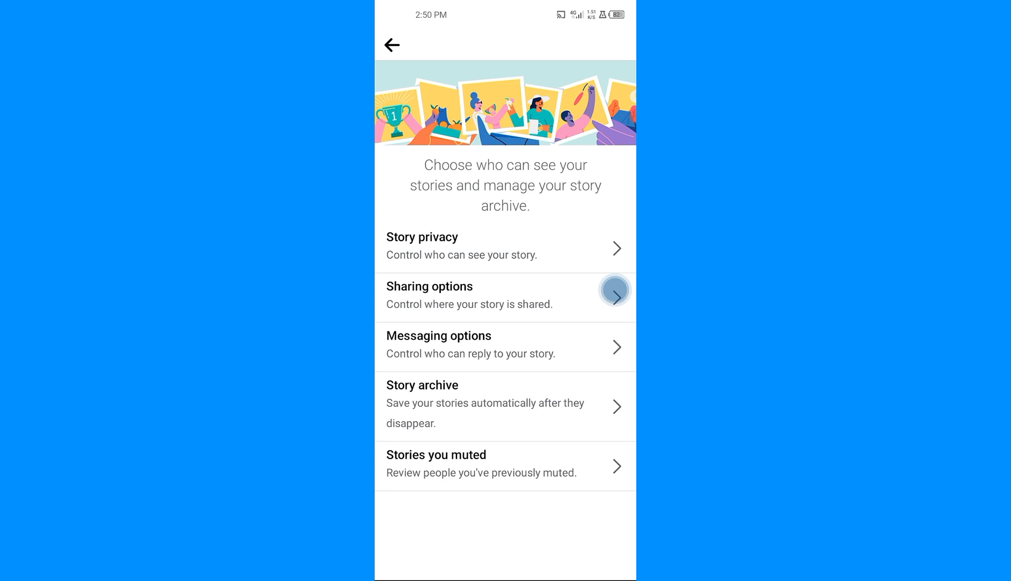
pyautogui.click(394, 45)
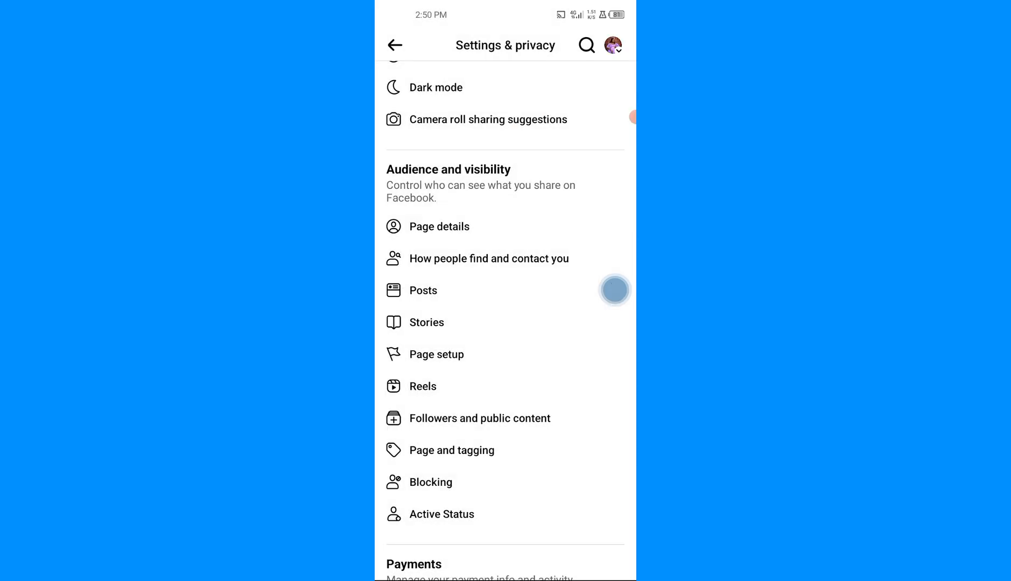
pyautogui.click(437, 354)
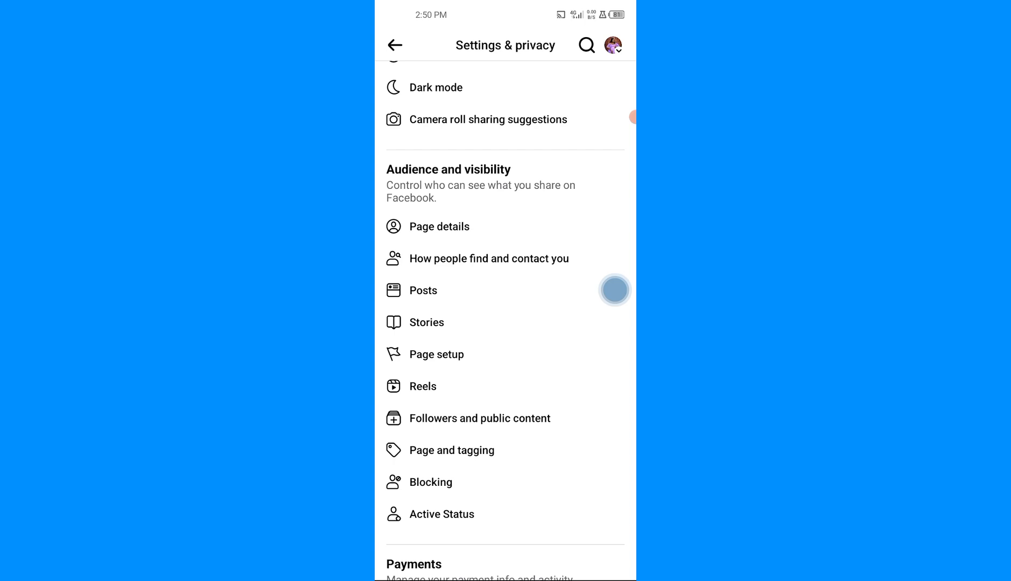
# - In Reels, switch off 'Allow others to share your reels to their stories' and return
pyautogui.click(422, 386)
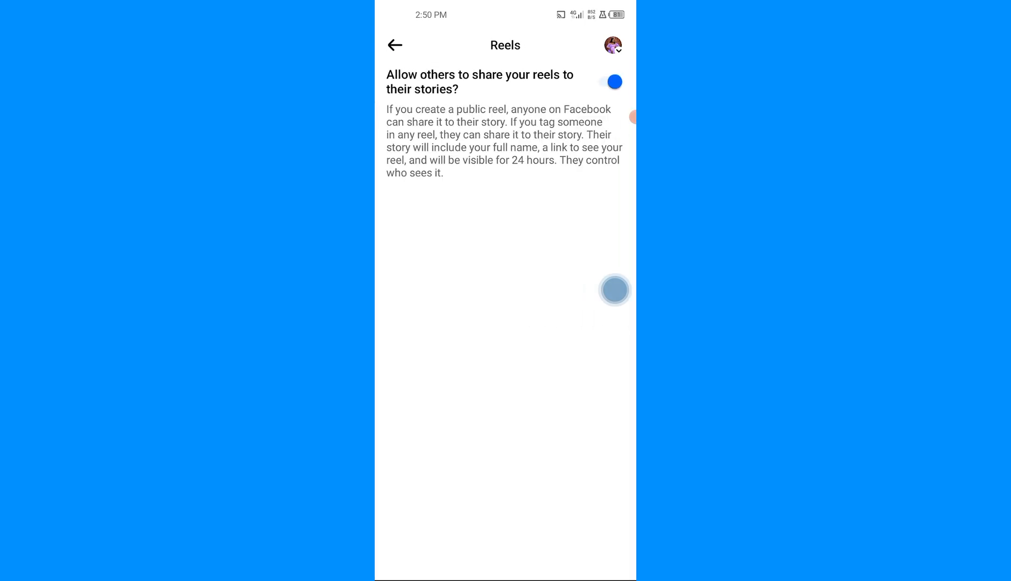
pyautogui.click(602, 82)
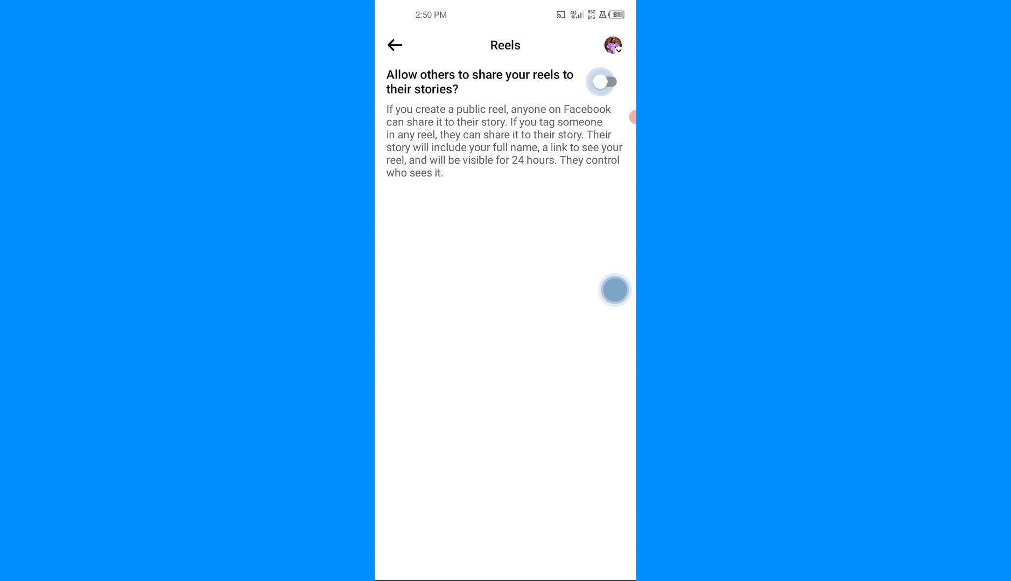
pyautogui.click(601, 82)
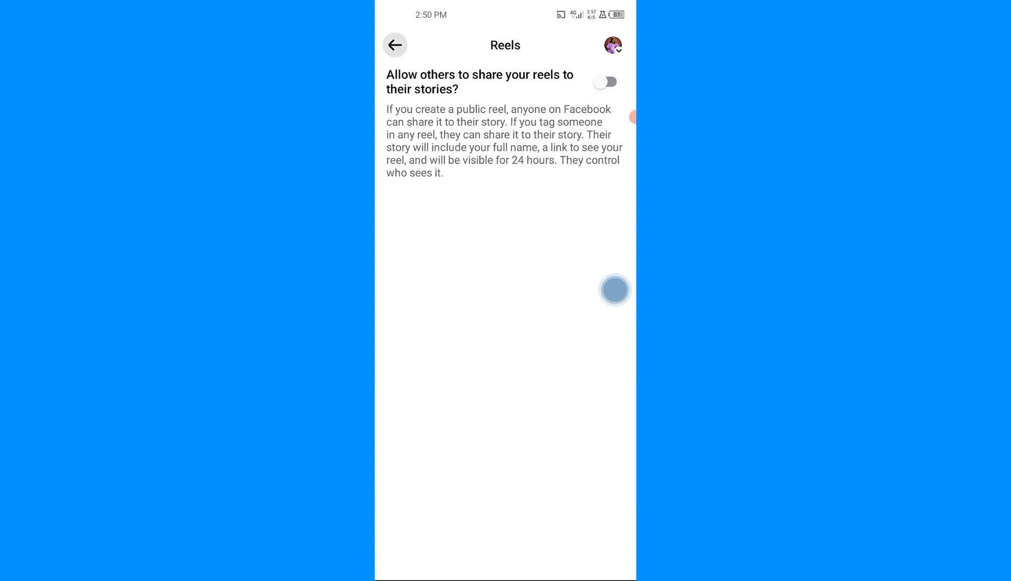
pyautogui.click(394, 45)
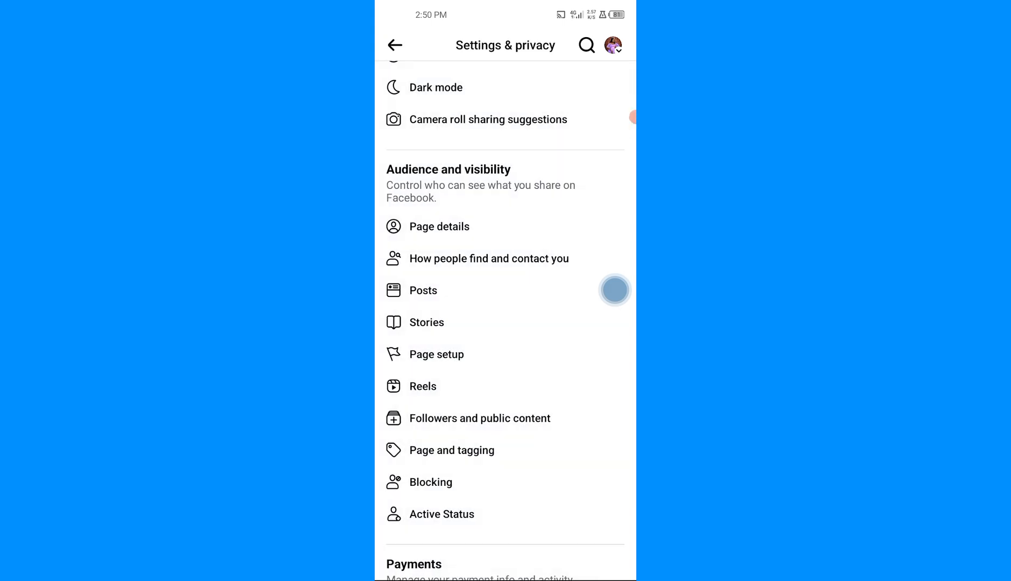
# - In Followers and public content, limit follow-list visibility and public post notifications to Only me
pyautogui.click(480, 419)
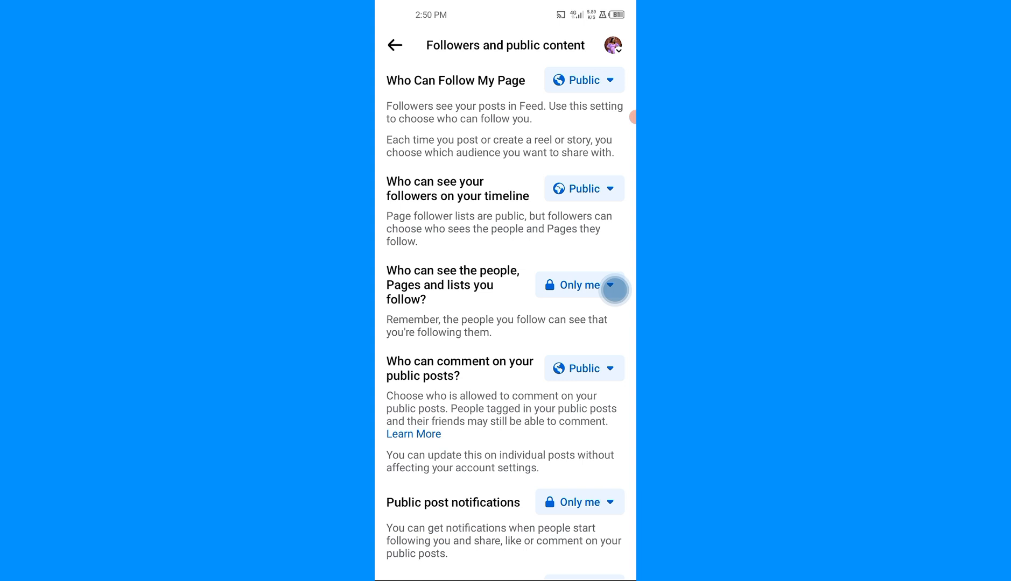
pyautogui.click(582, 369)
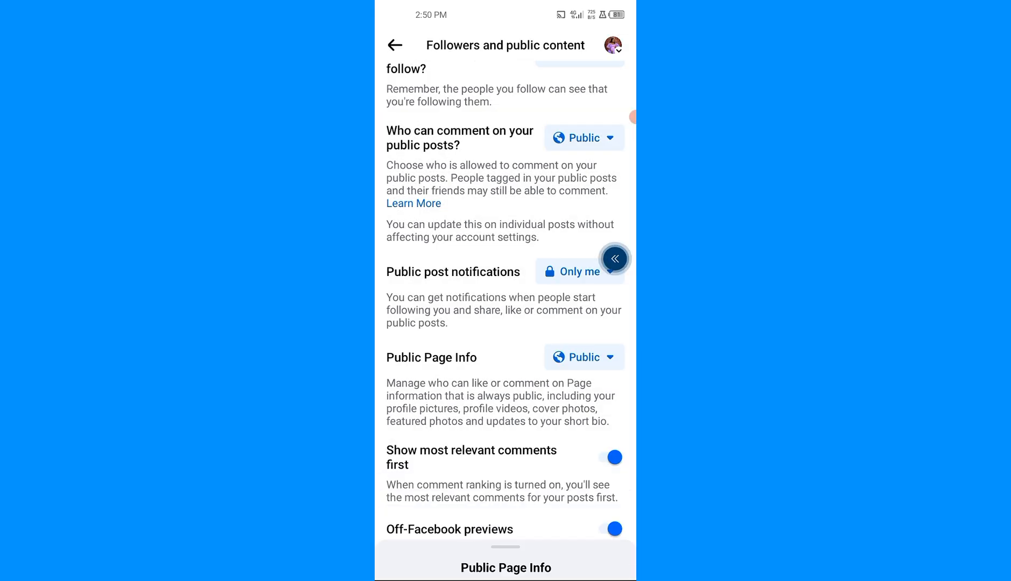
pyautogui.scroll(-3)
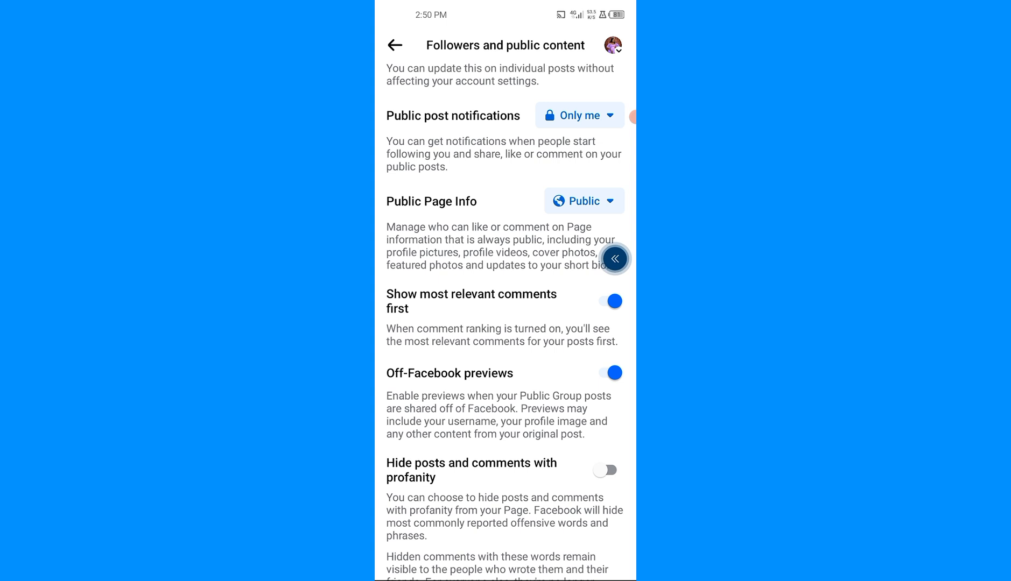
pyautogui.scroll(-3)
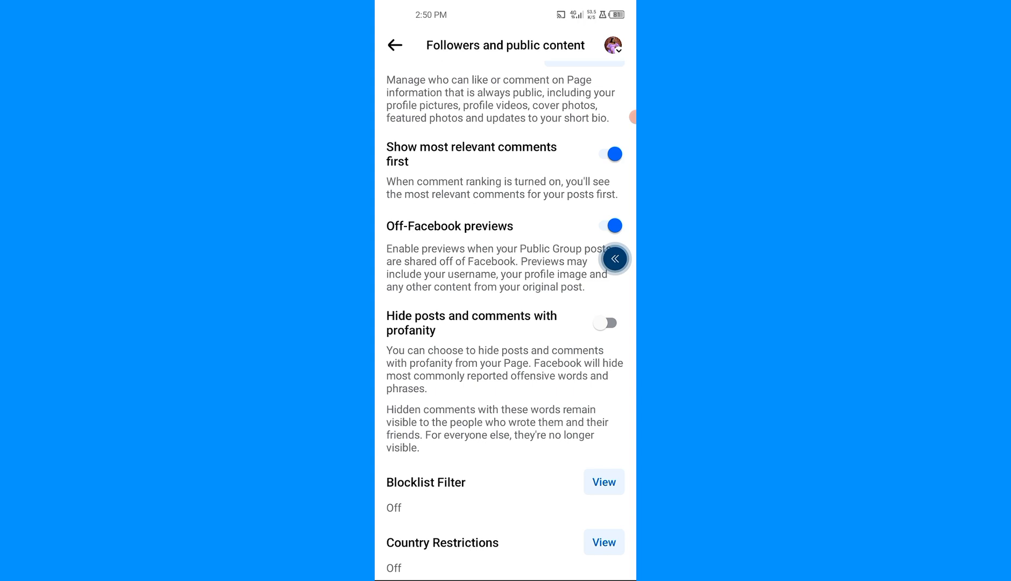
pyautogui.click(615, 259)
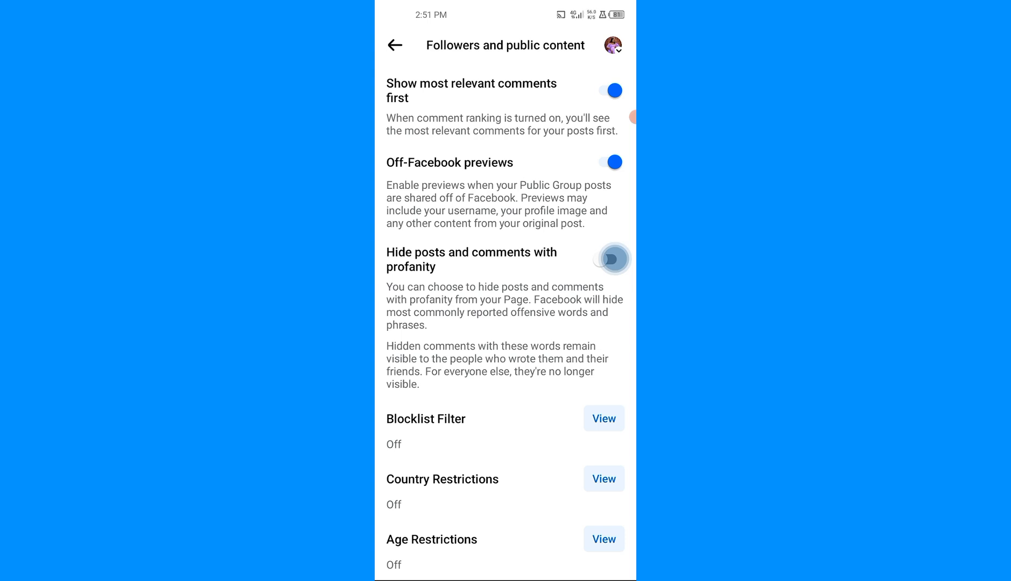
pyautogui.click(394, 45)
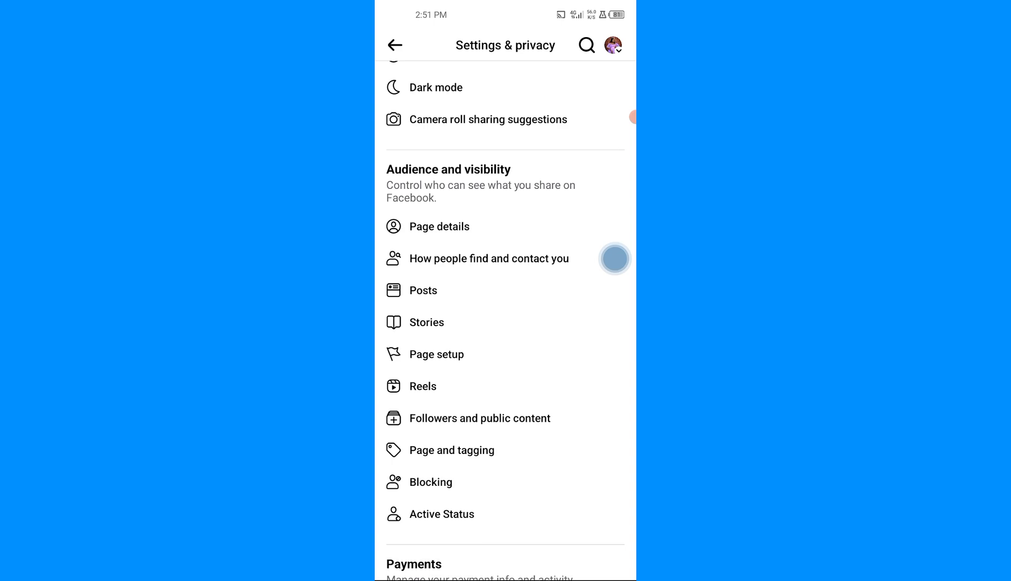
# - In Page and tagging, set others' posts to Only me and switch off story sharing and reviews
pyautogui.click(480, 419)
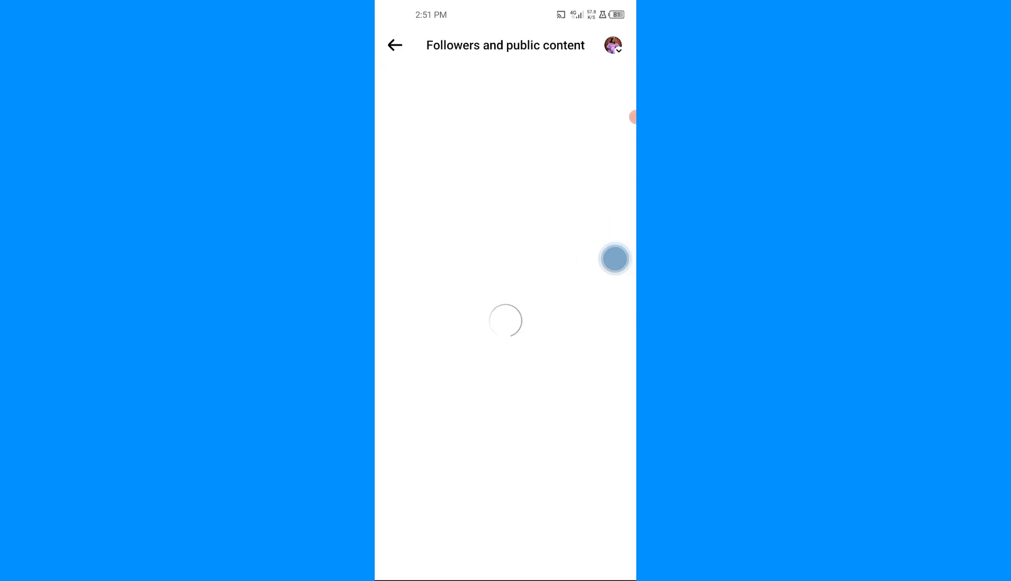
pyautogui.click(394, 46)
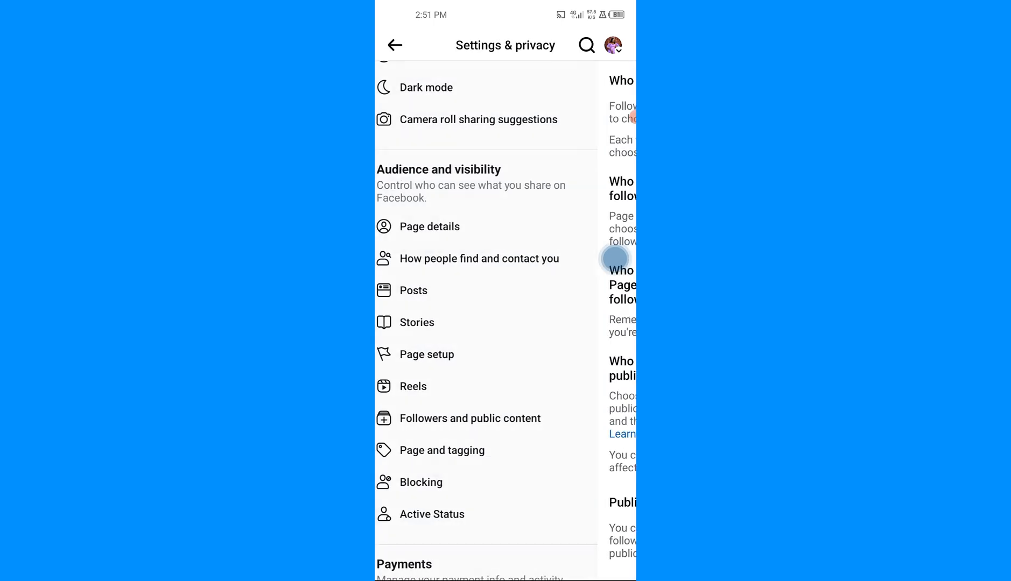
pyautogui.click(441, 450)
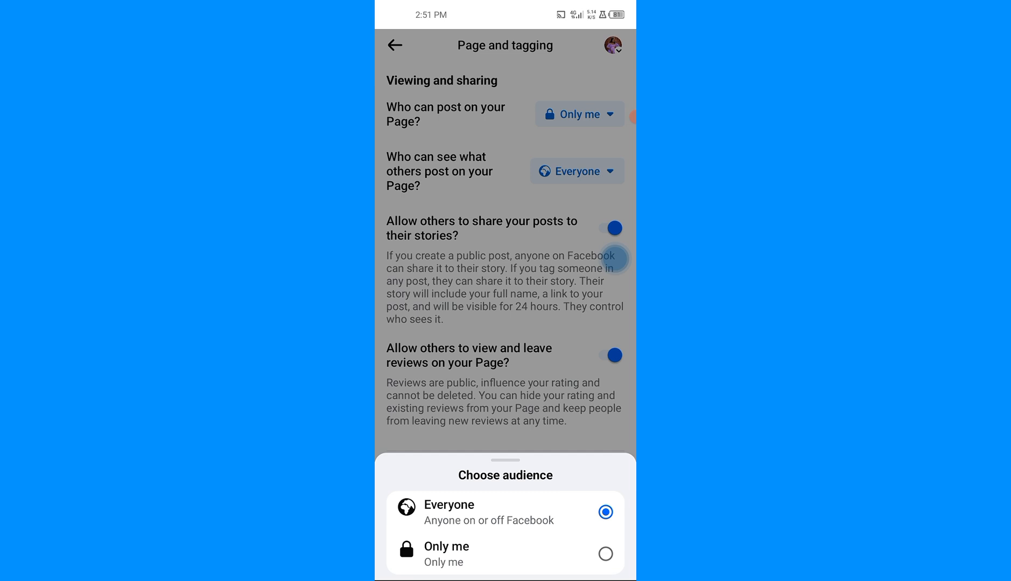
pyautogui.click(446, 555)
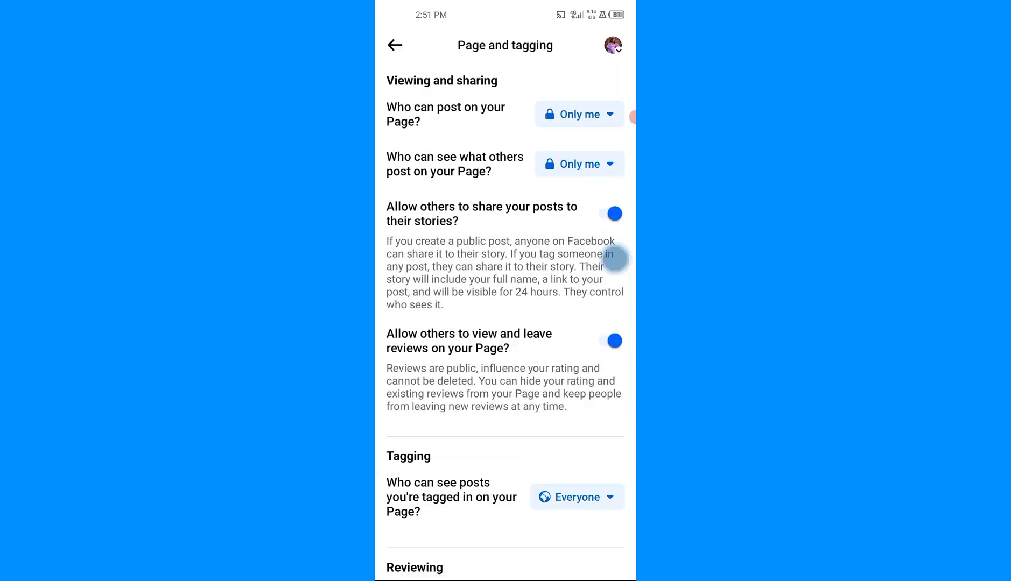
pyautogui.click(611, 213)
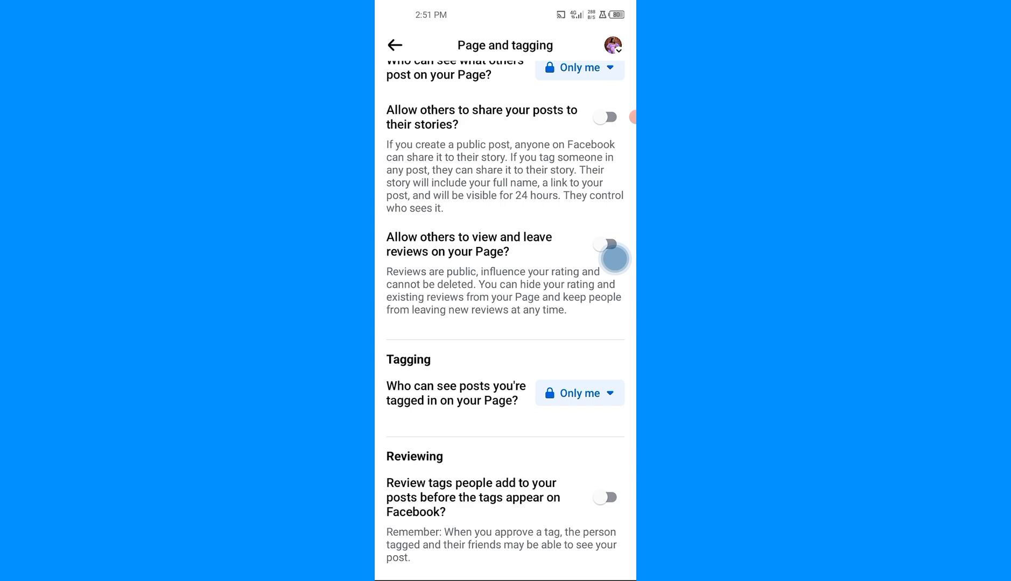
pyautogui.scroll(-3)
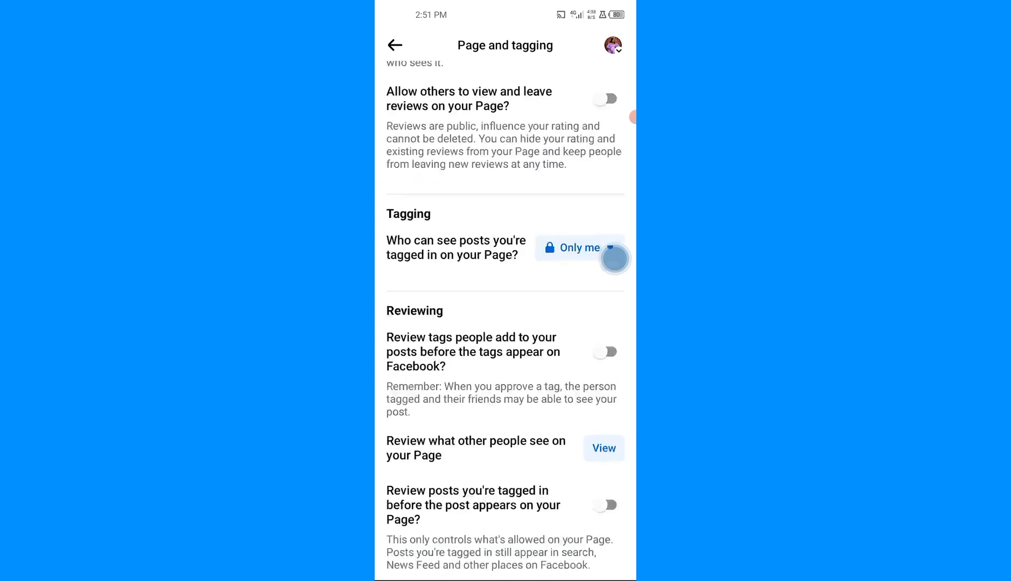
pyautogui.click(394, 45)
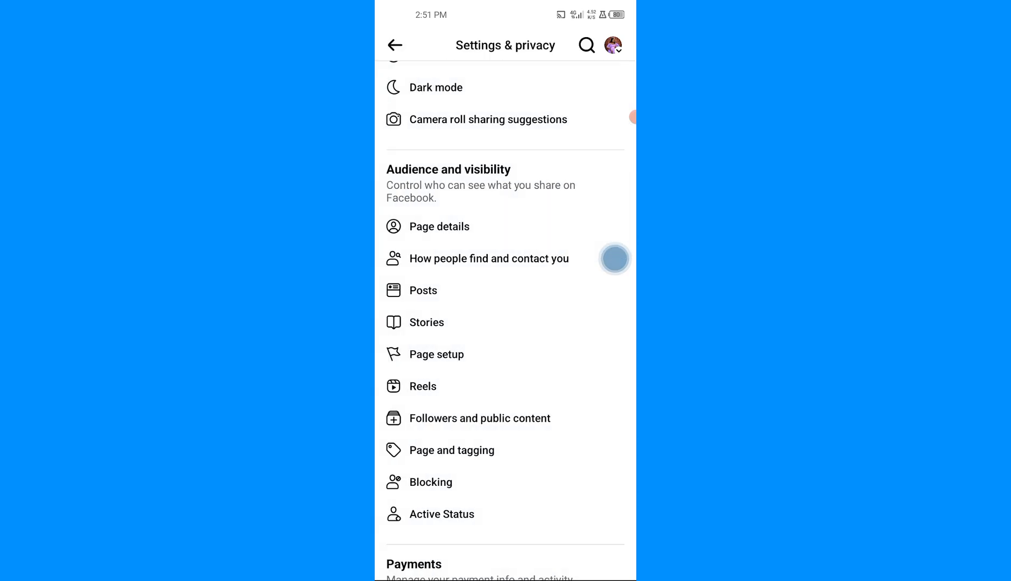
pyautogui.click(441, 515)
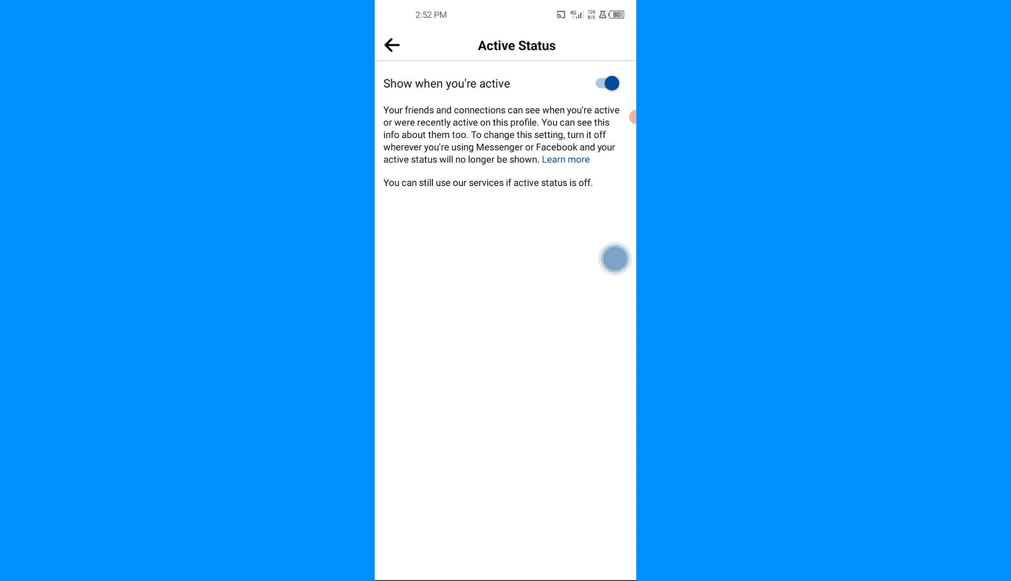
pyautogui.click(605, 83)
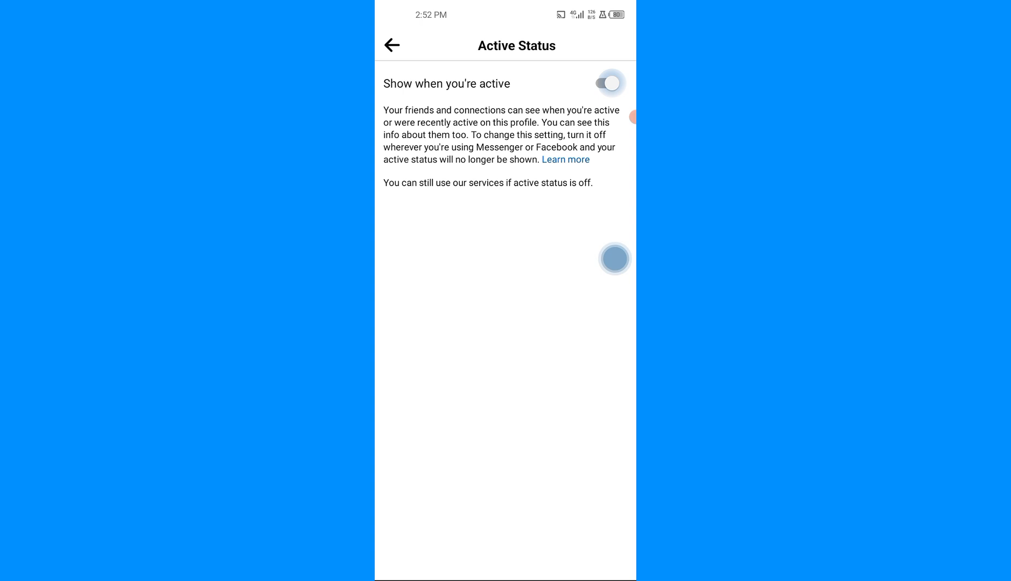
pyautogui.click(607, 83)
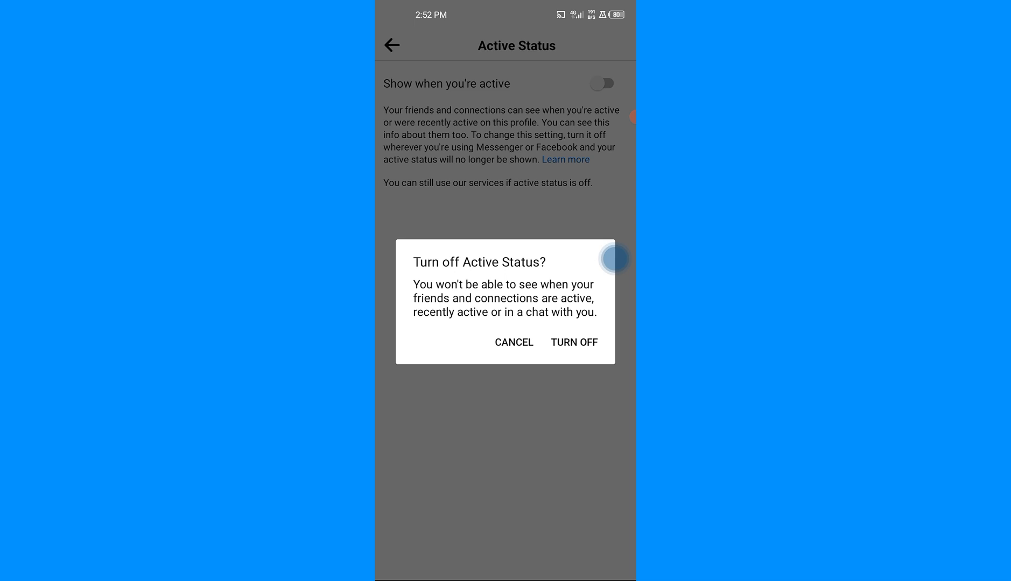
pyautogui.click(514, 343)
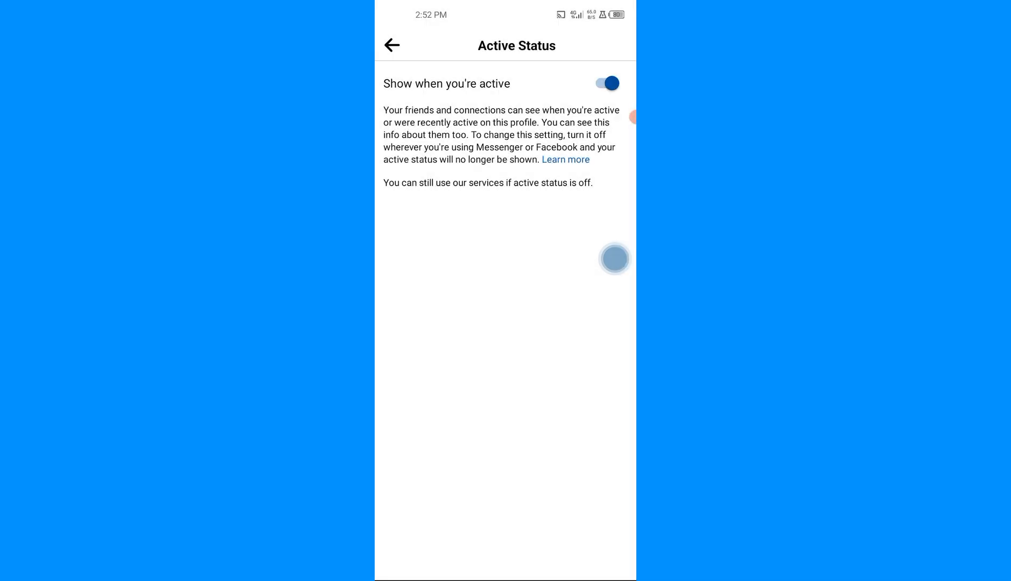
pyautogui.click(392, 45)
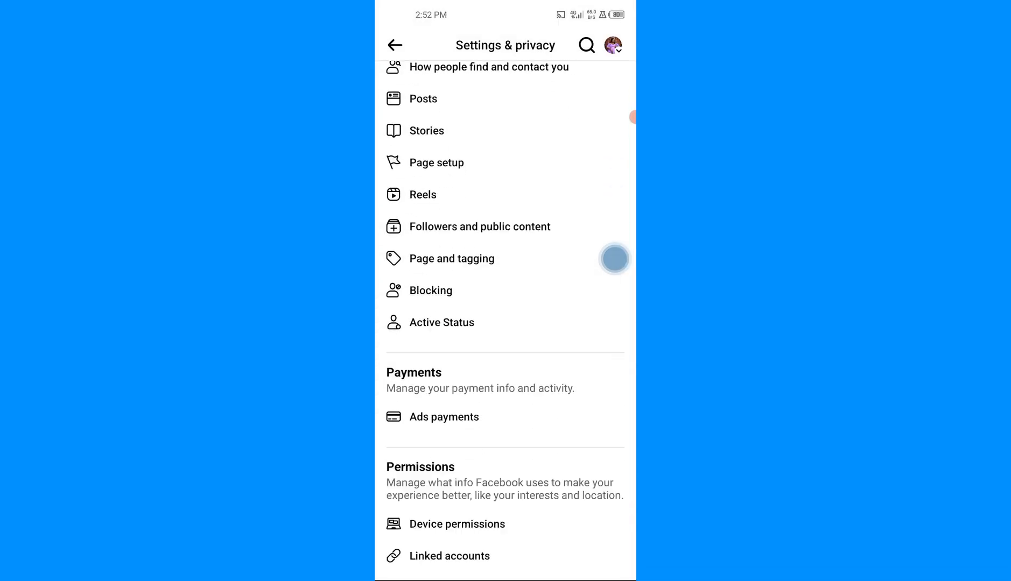
pyautogui.scroll(-3)
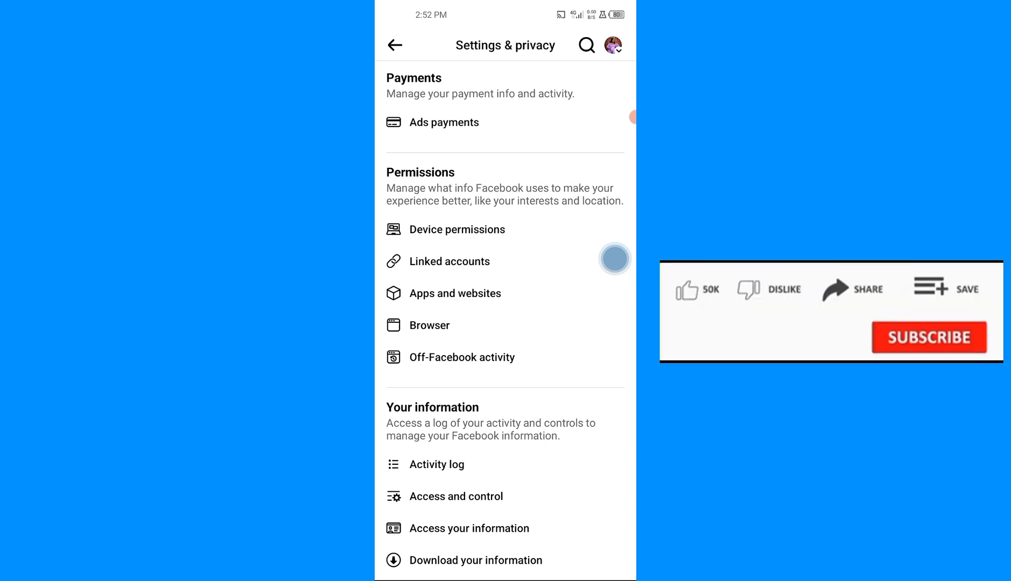
pyautogui.click(687, 288)
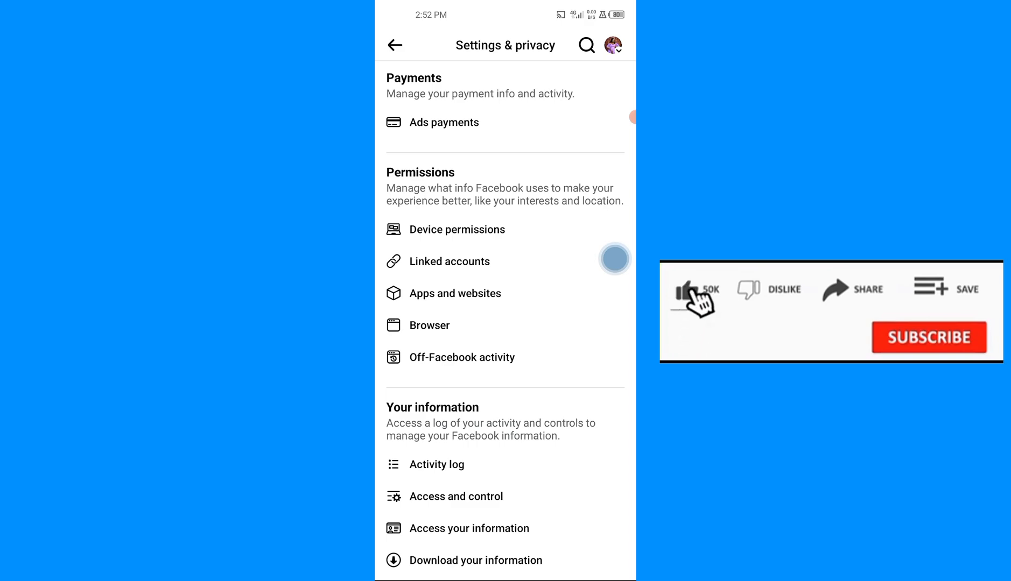